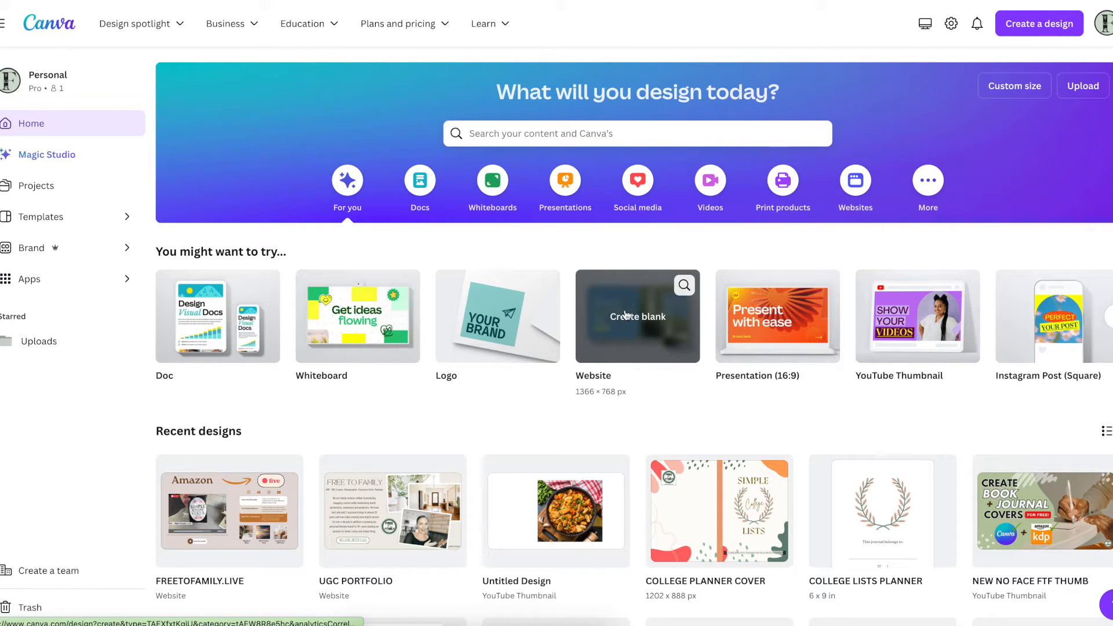
# Step: Create a blank website and apply the green Leafly Kitchen restaurant template
pyautogui.click(637, 316)
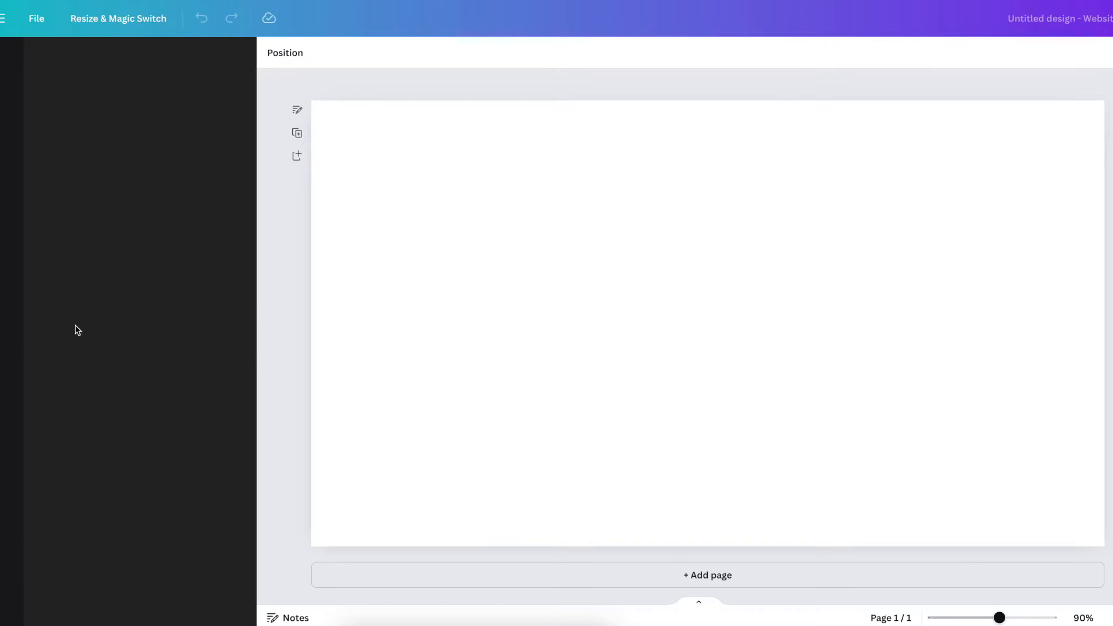
pyautogui.click(6, 64)
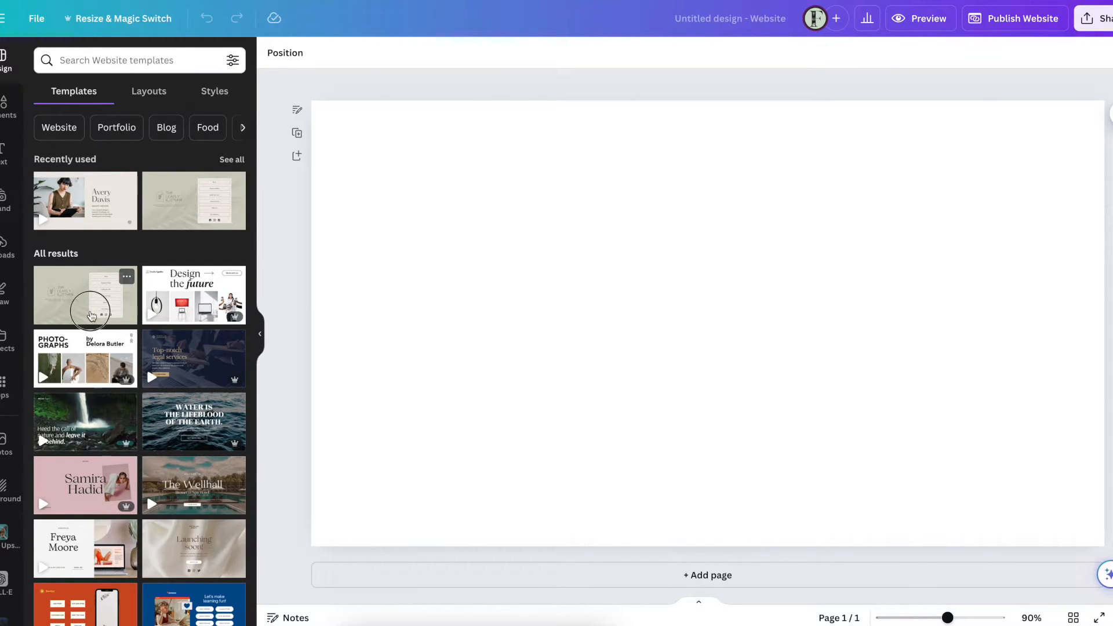
pyautogui.click(85, 295)
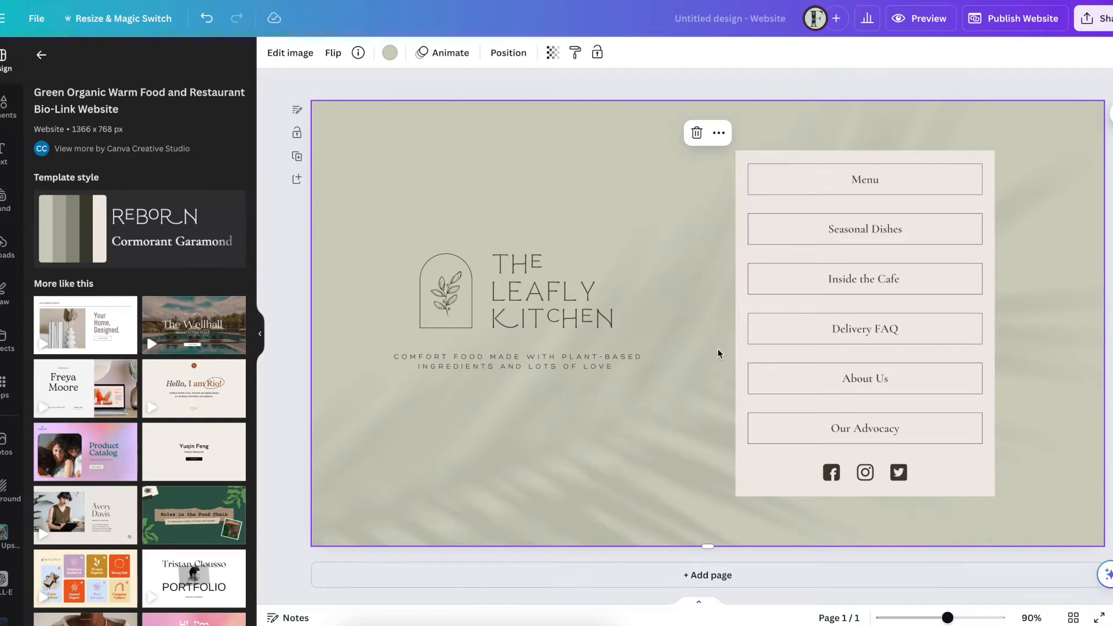
# Step: Add a Hotels Business template page and bring up the publishing options
pyautogui.click(707, 576)
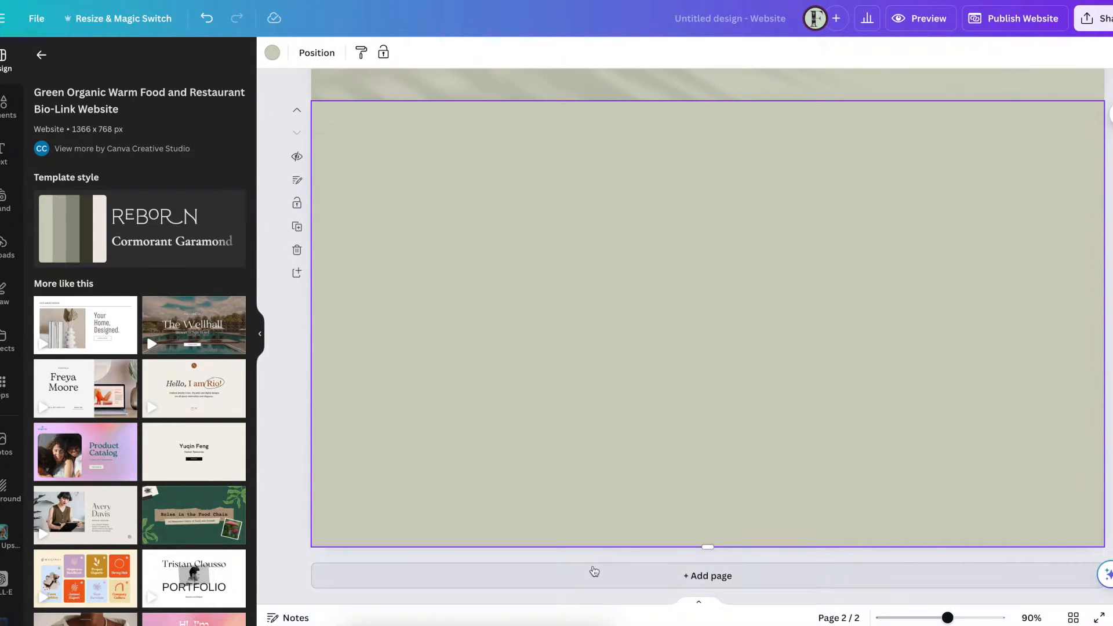
pyautogui.click(193, 326)
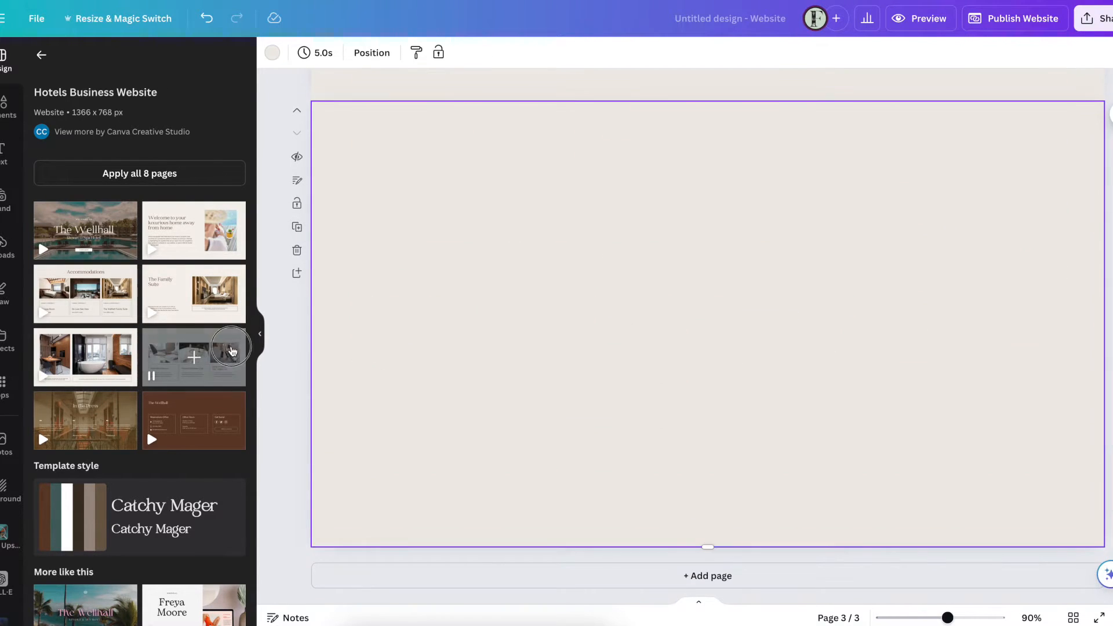
pyautogui.click(193, 357)
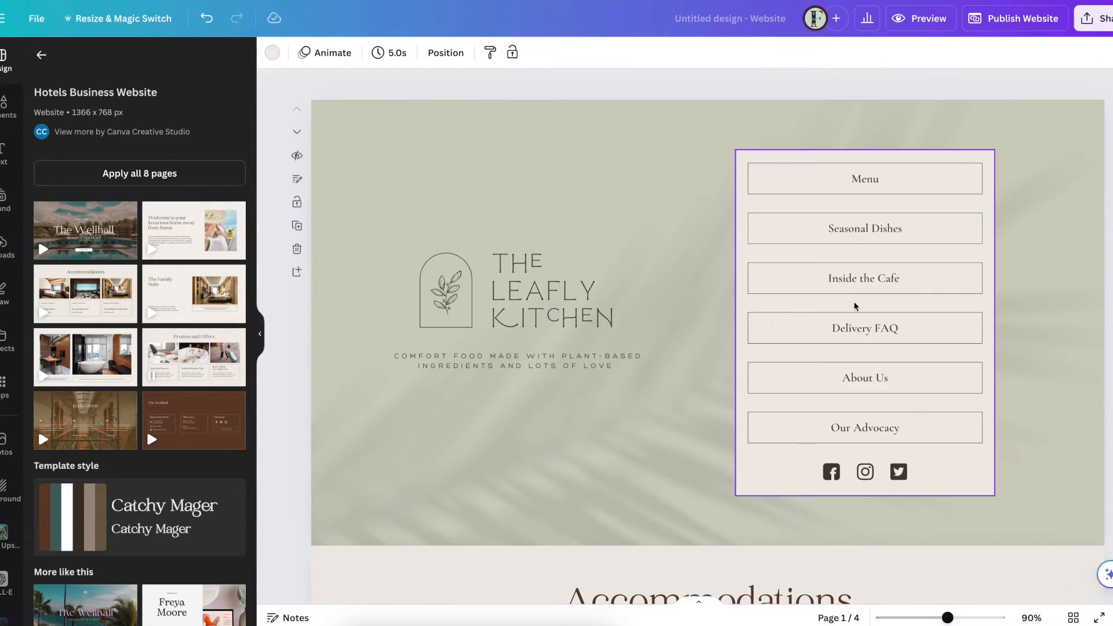
pyautogui.click(1023, 18)
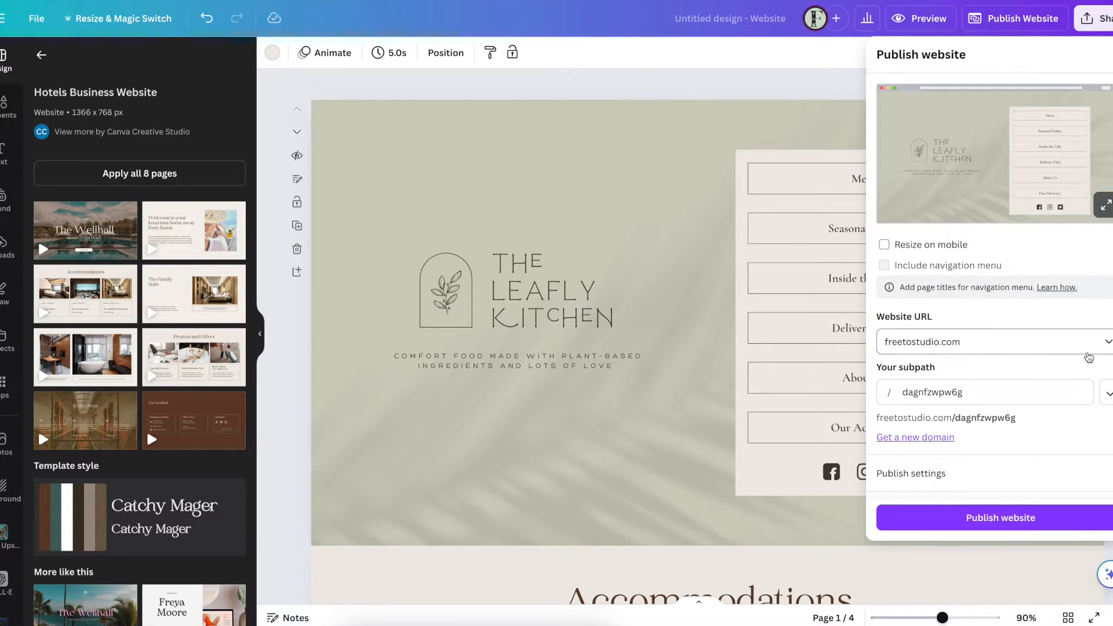
# Step: Open the six-page UGC PORTFOLIO website for editing and show its custom domain choices
pyautogui.click(1105, 341)
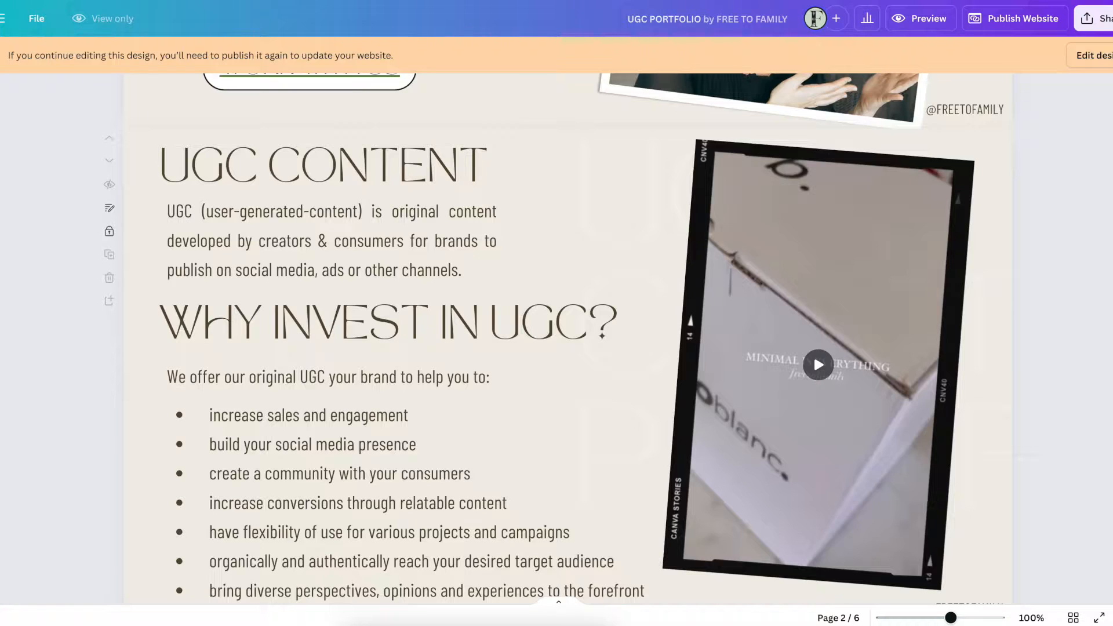
pyautogui.scroll(-3)
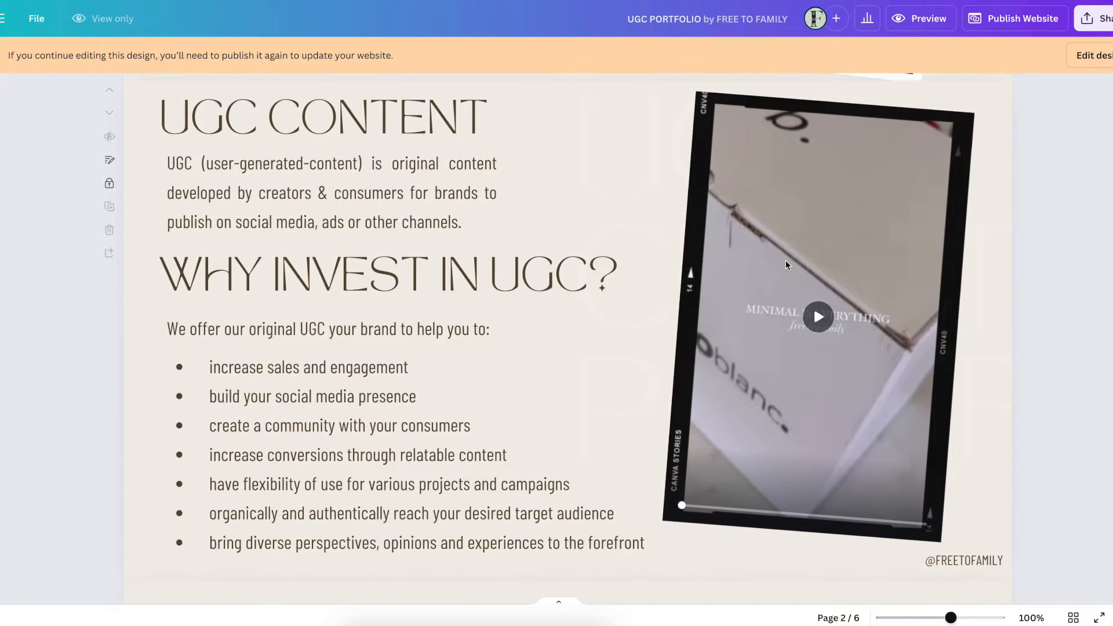
pyautogui.scroll(-3)
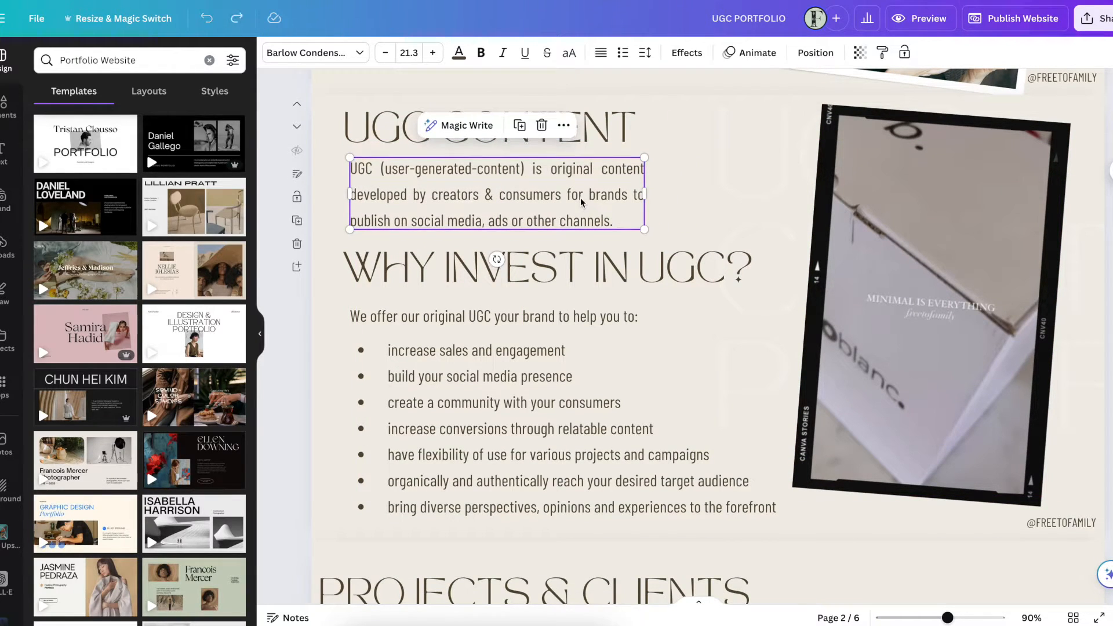
pyautogui.click(1021, 18)
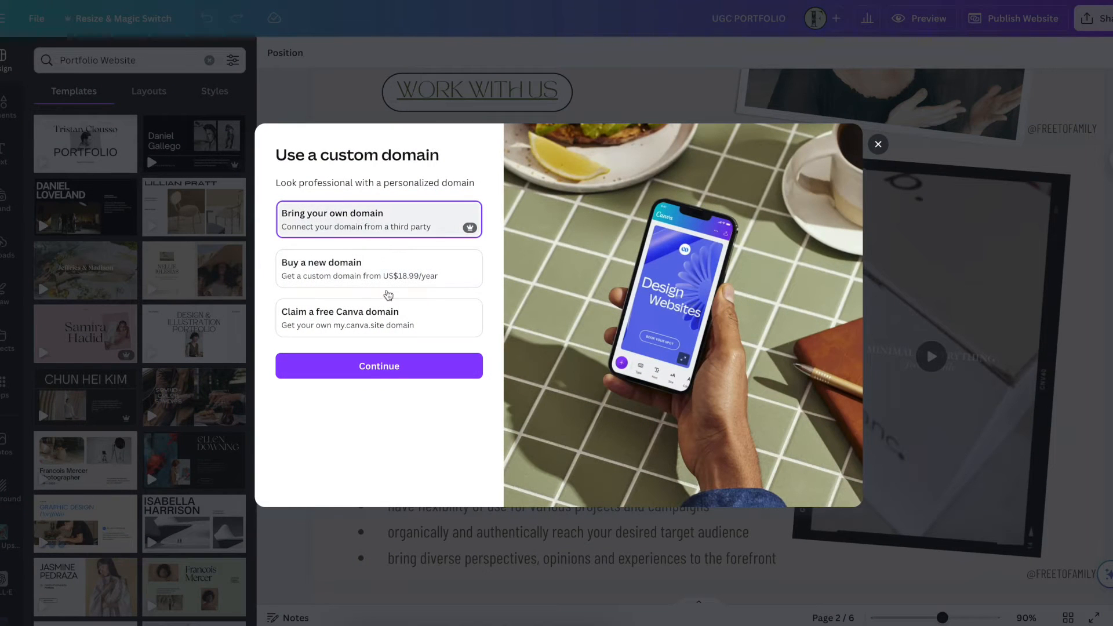
# Step: Enter freetofamily.click as an owned domain and view its manual DNS connection steps
pyautogui.click(379, 366)
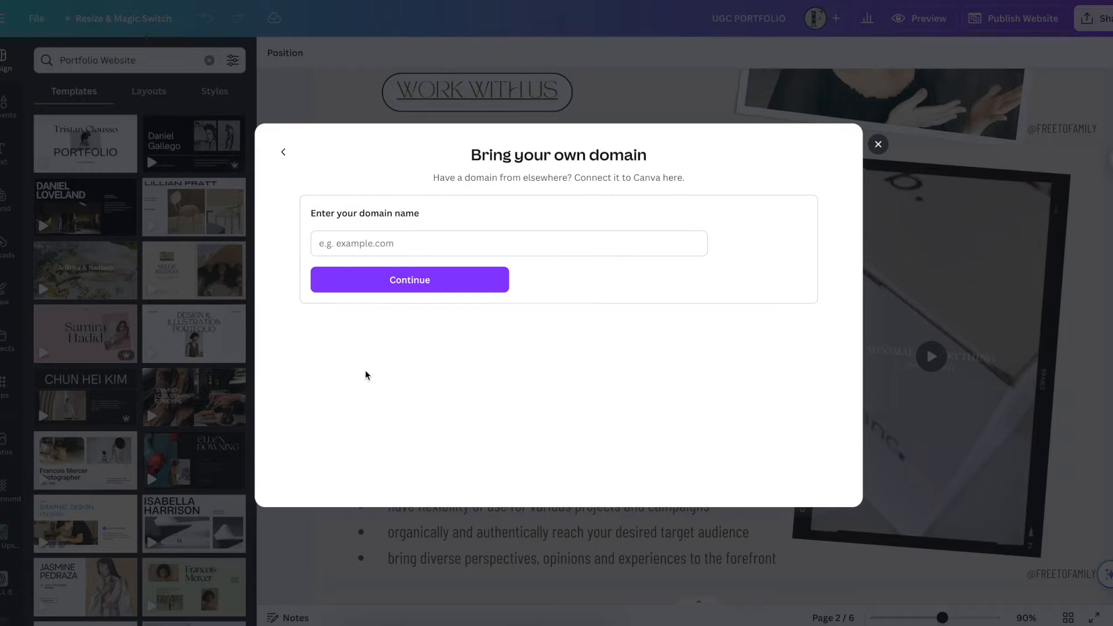
pyautogui.write('freetofamil')
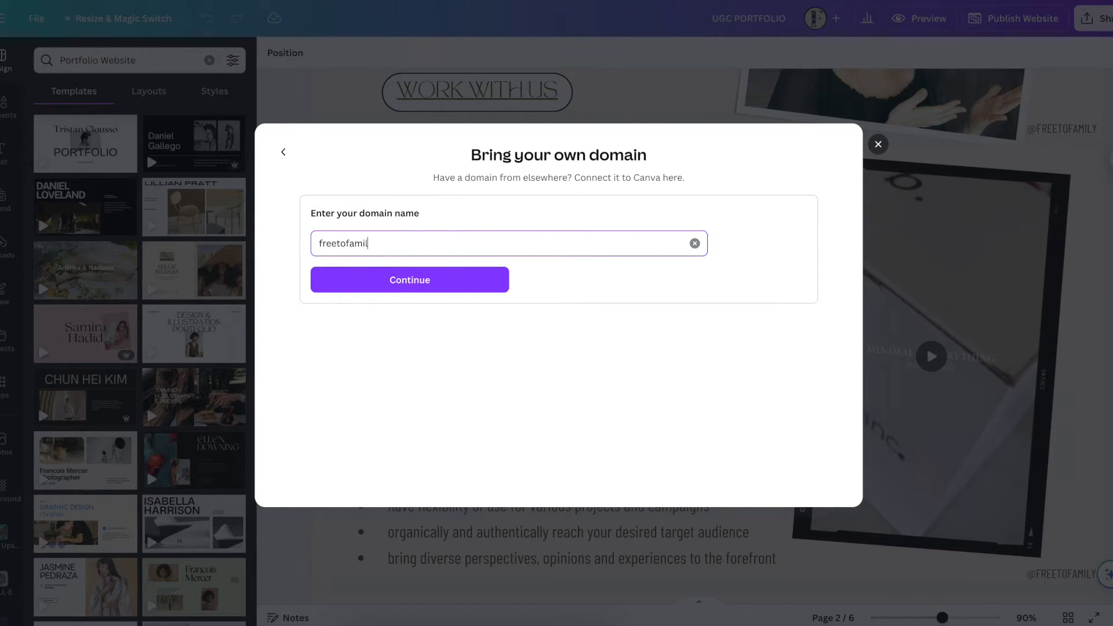
pyautogui.click(408, 279)
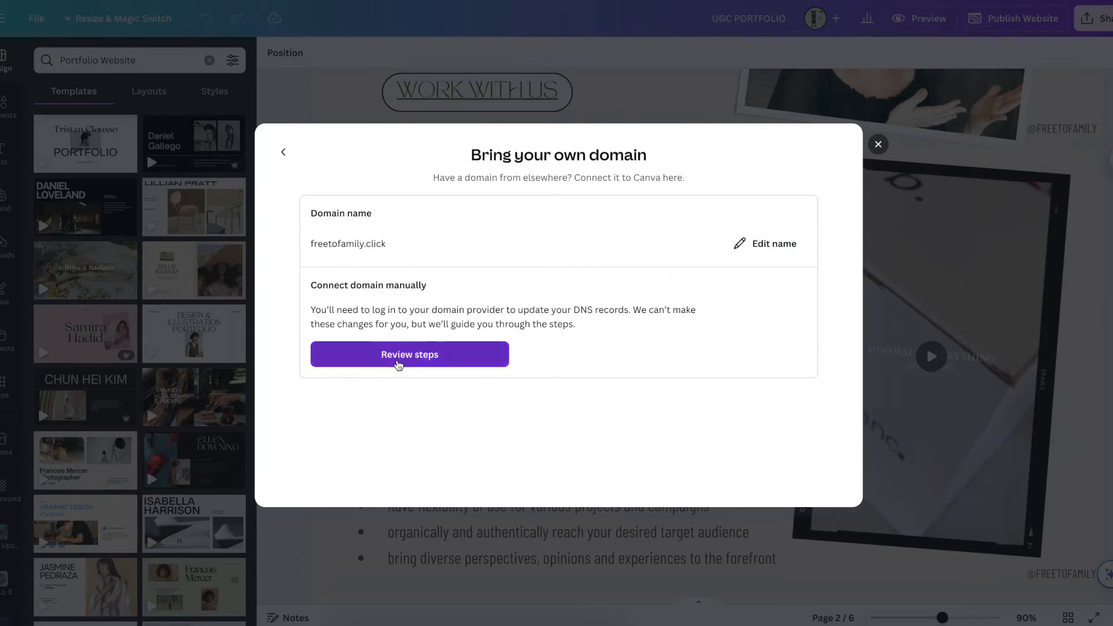
pyautogui.click(409, 354)
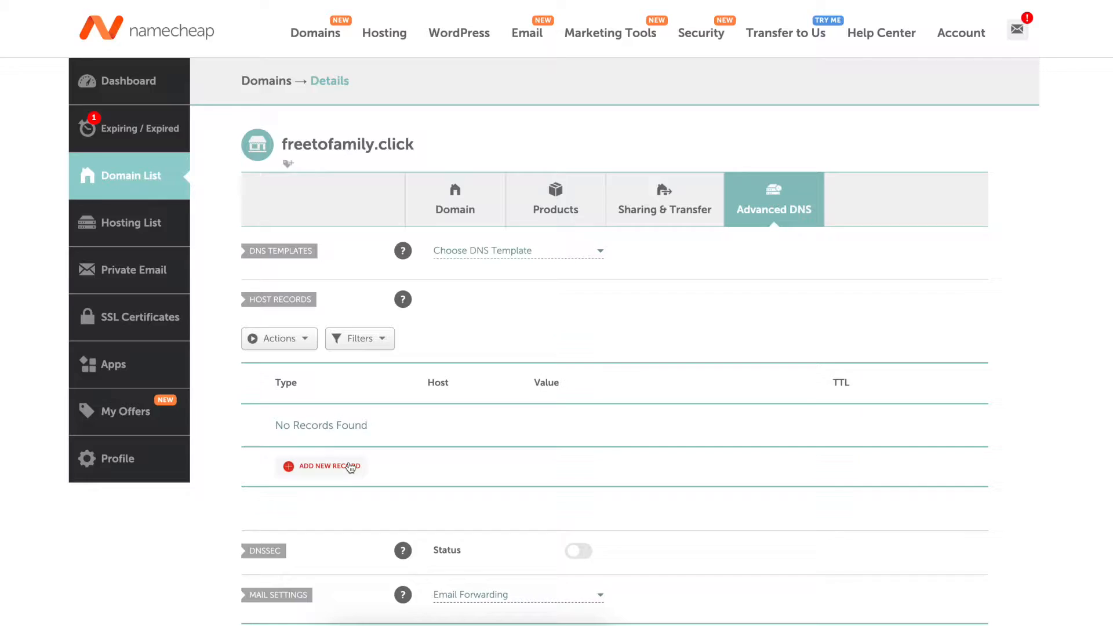
# Step: Add and save an @ A record in Namecheap's Advanced DNS
pyautogui.click(320, 466)
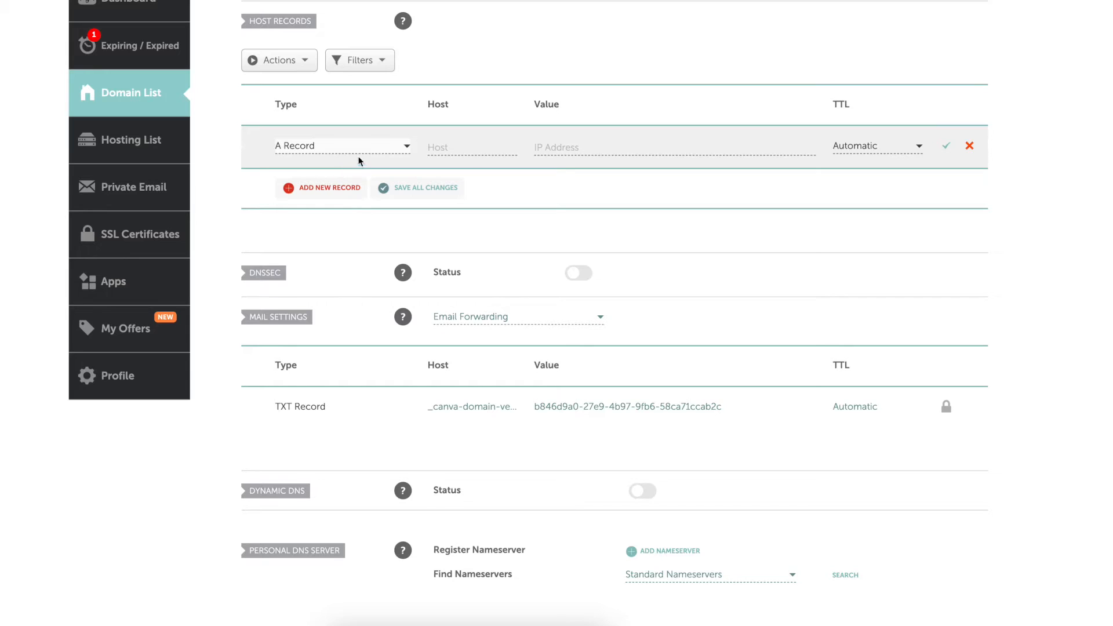
pyautogui.write('@')
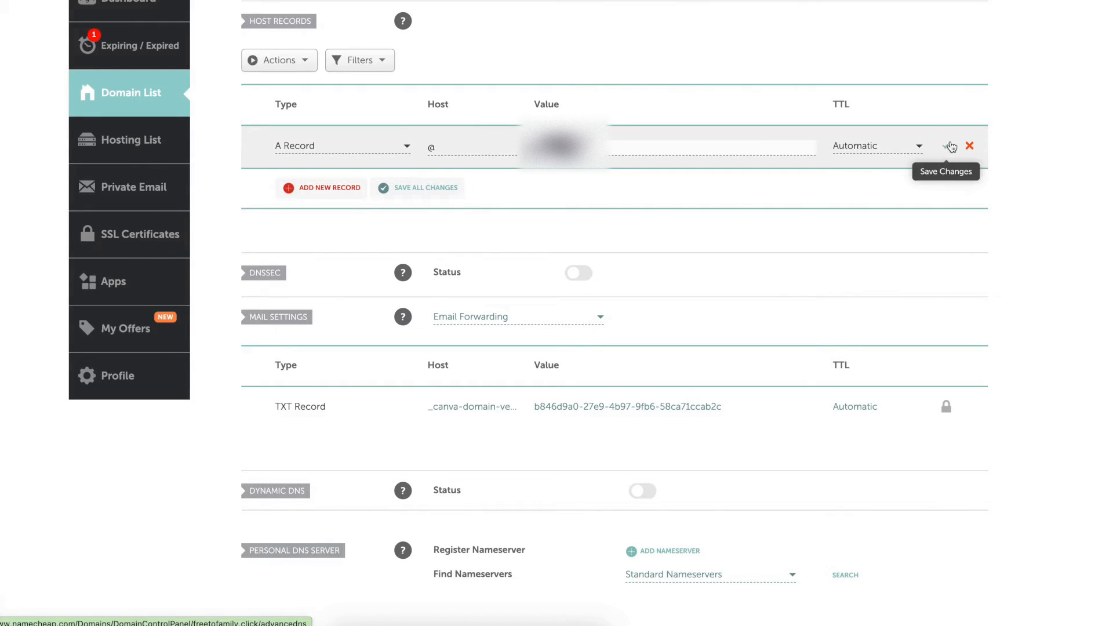
pyautogui.click(950, 146)
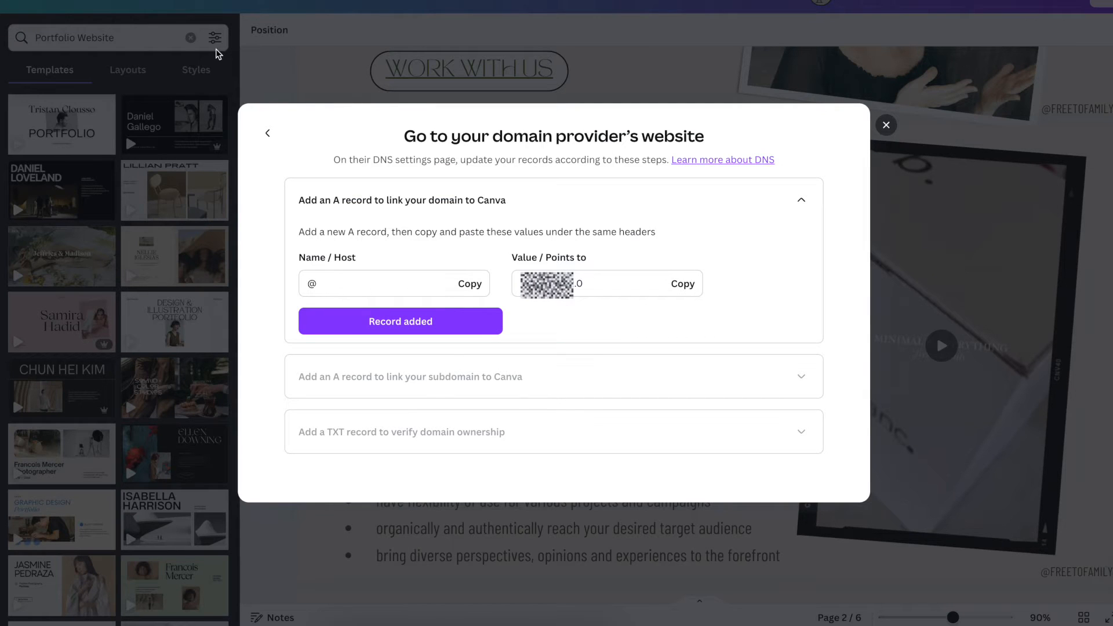
pyautogui.moveTo(427, 327)
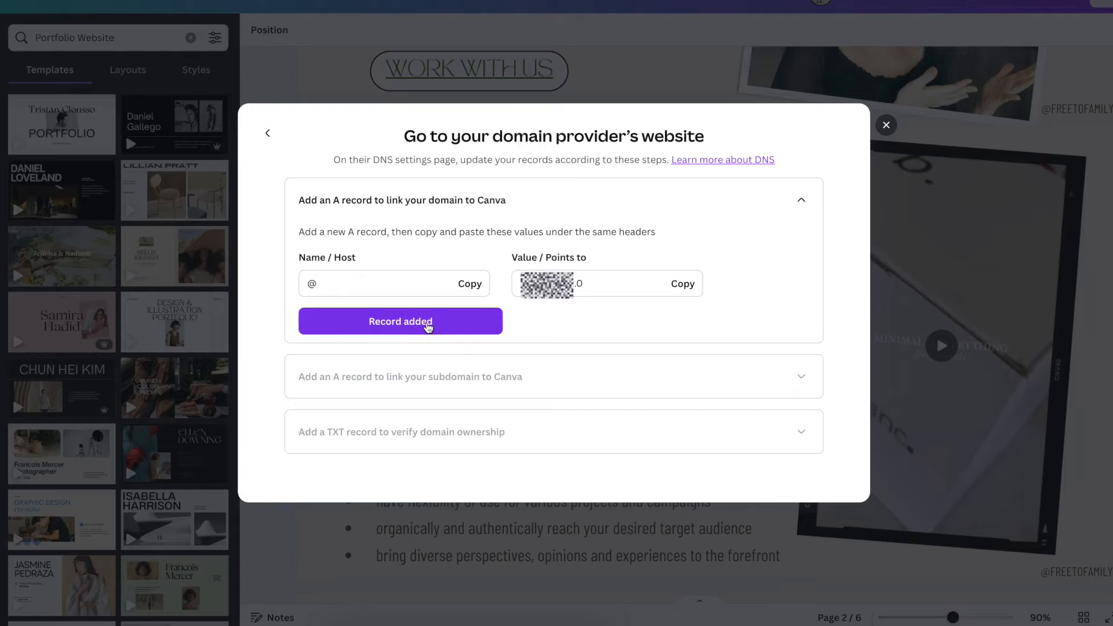
# Step: Add a www A record with Canva's host and IP, then copy the TXT verification value
pyautogui.click(410, 377)
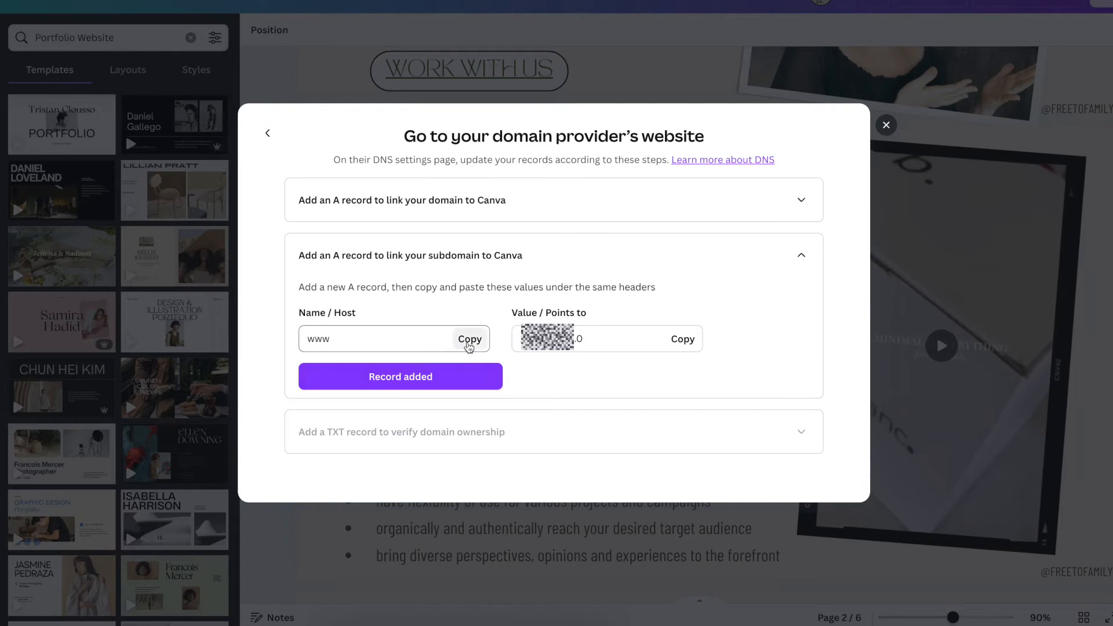
pyautogui.click(469, 338)
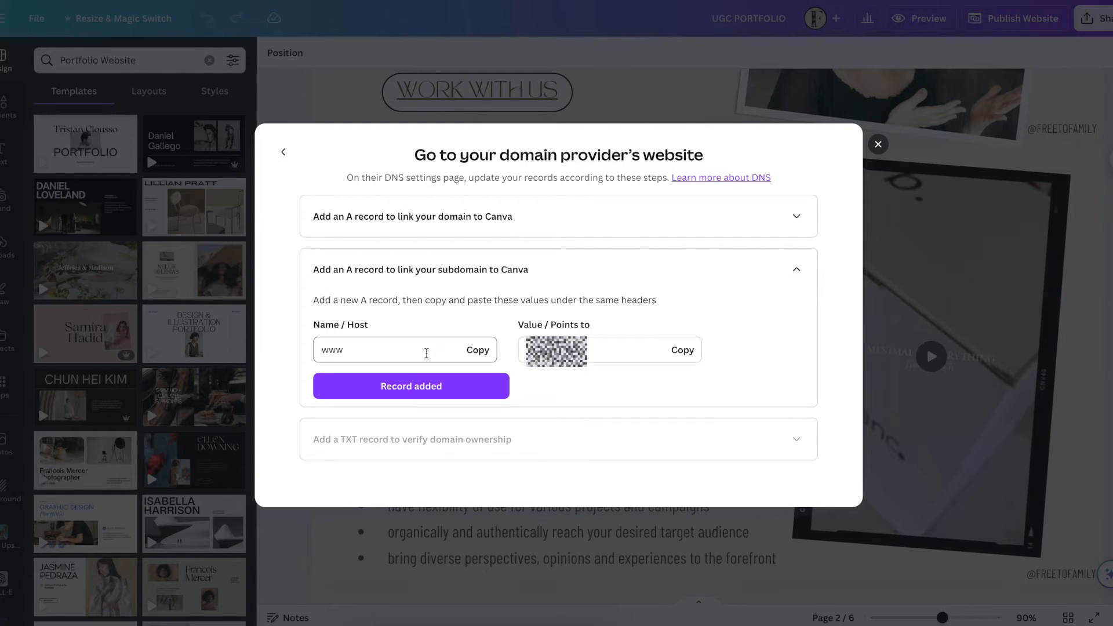
pyautogui.click(412, 439)
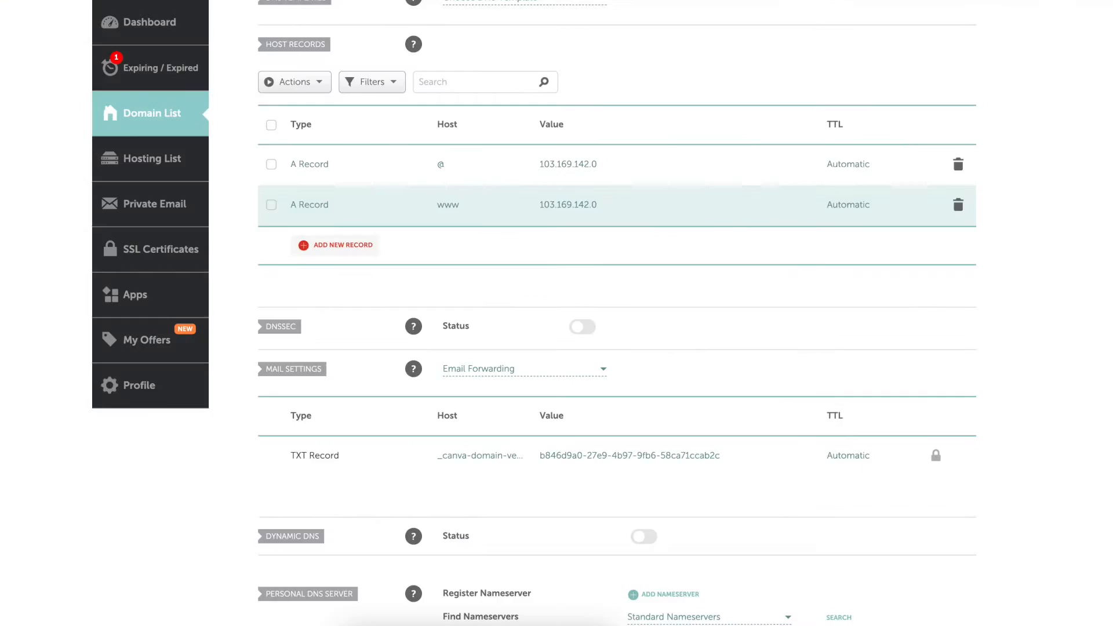
pyautogui.scroll(-3)
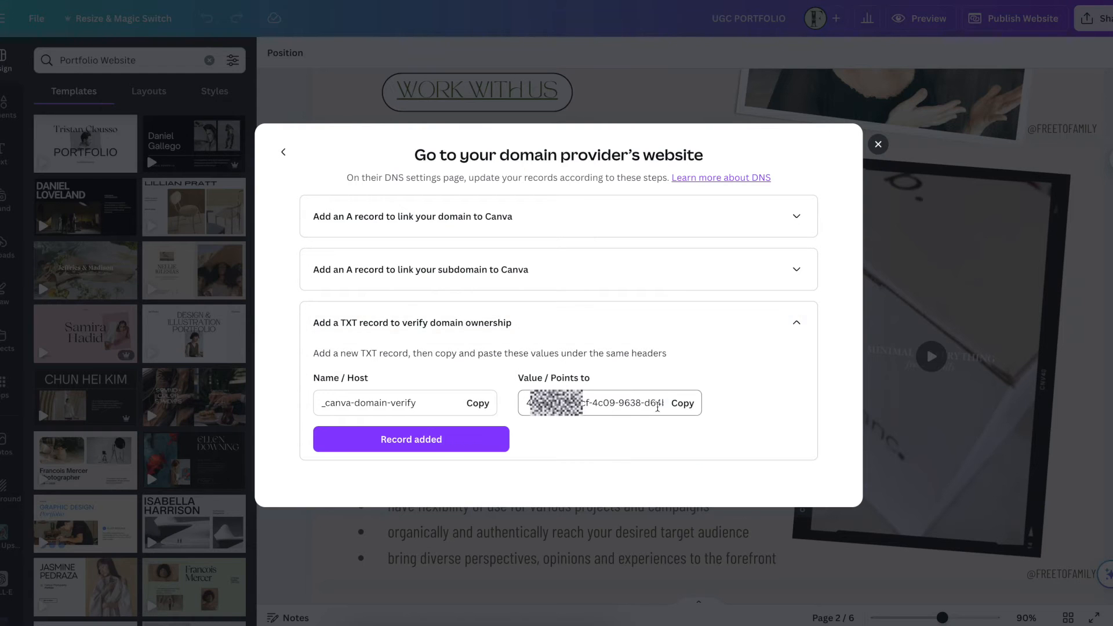
pyautogui.click(681, 402)
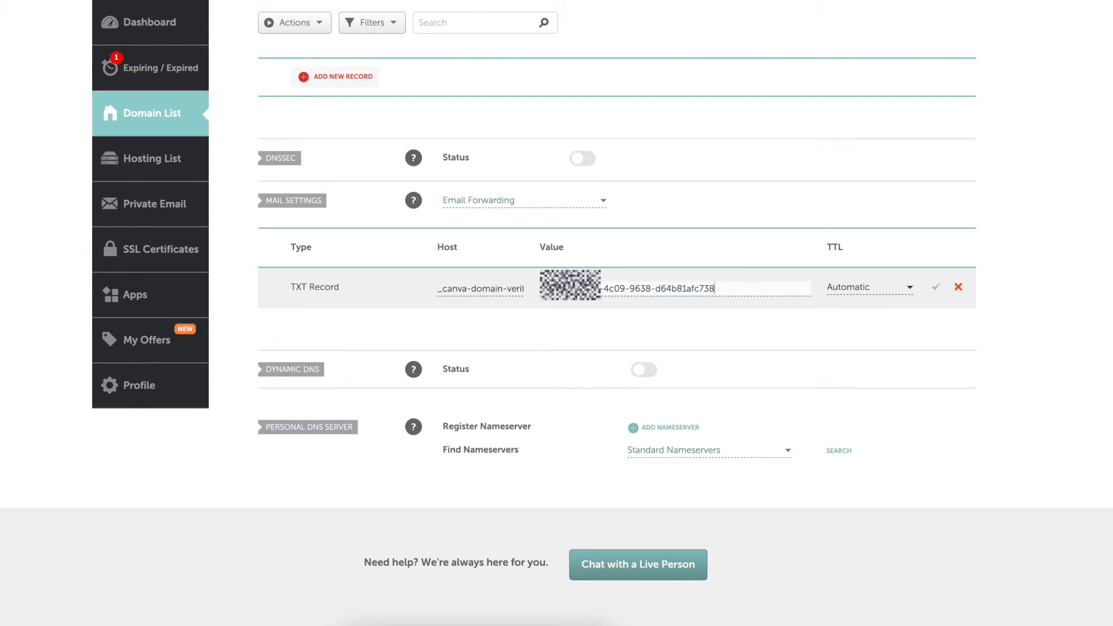
# Step: Save the TXT verification record in Namecheap and mark it as added in Canva
pyautogui.click(935, 287)
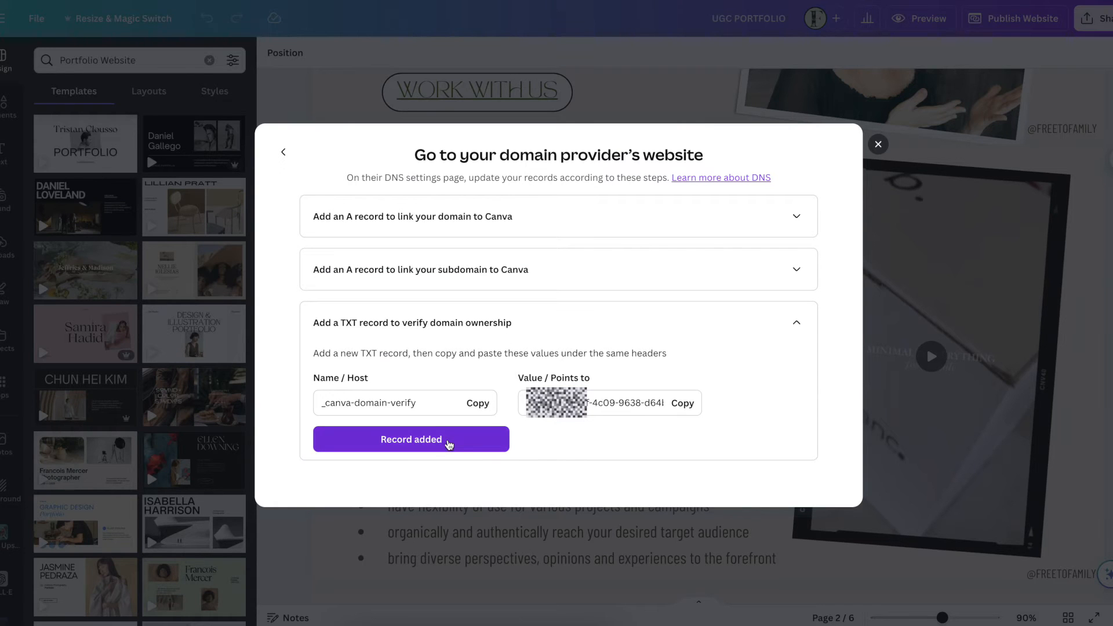
pyautogui.click(411, 439)
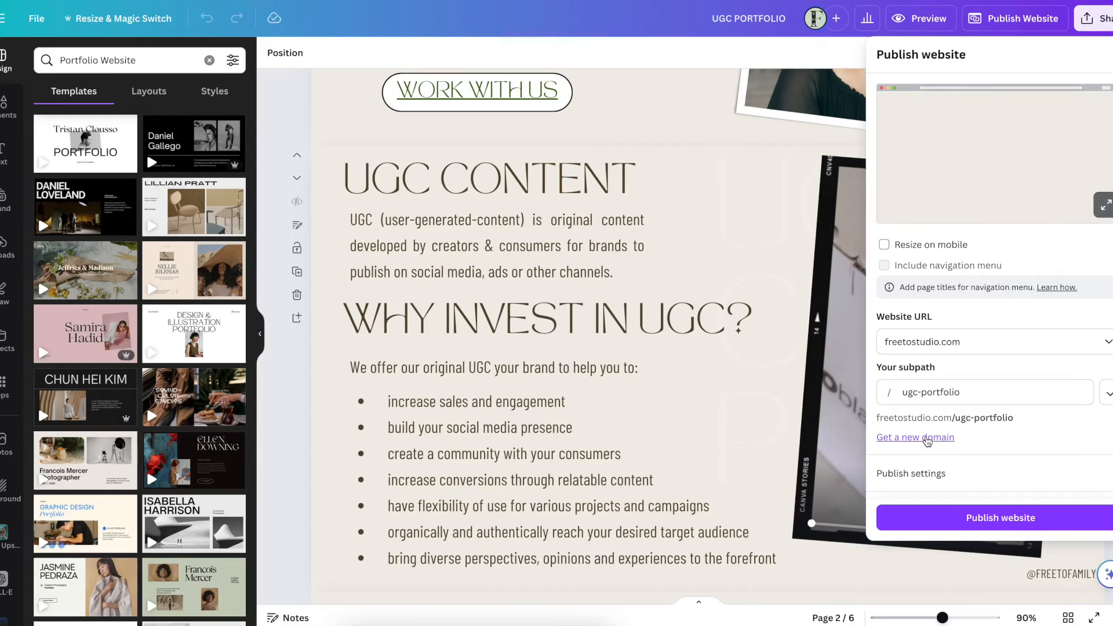
pyautogui.click(993, 342)
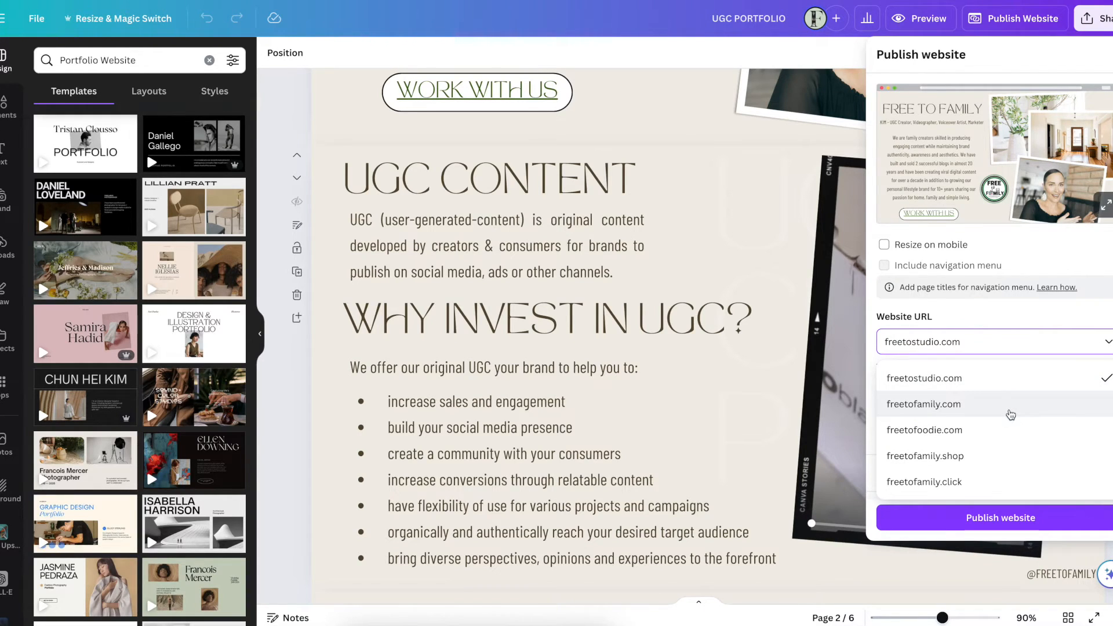
pyautogui.moveTo(992, 486)
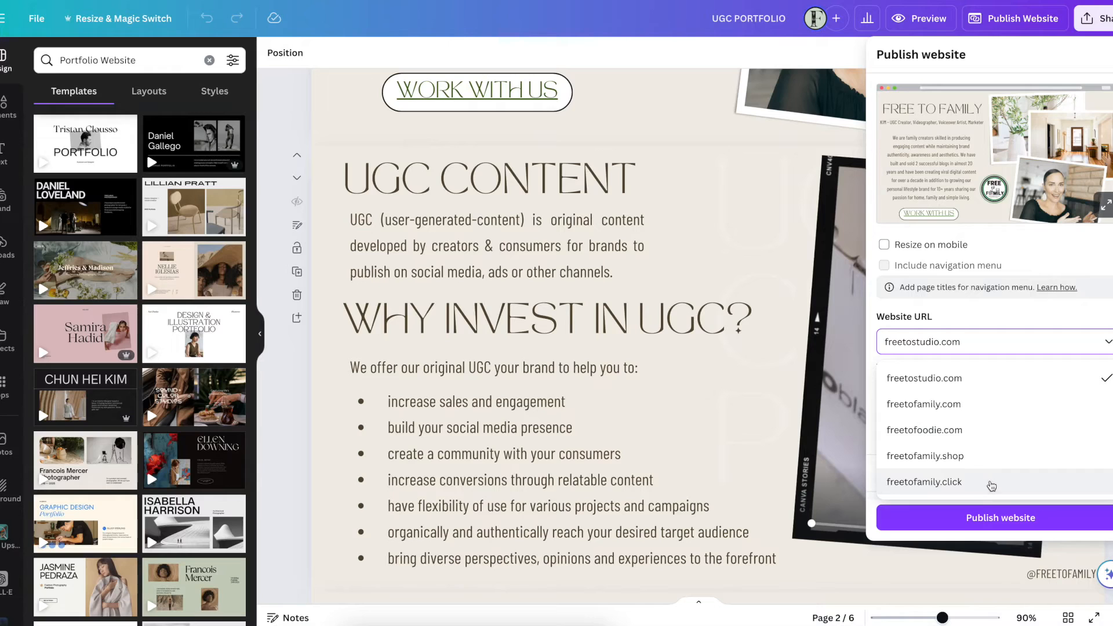
# Step: Choose freetofamily.click as the website URL and publish the site
pyautogui.click(925, 481)
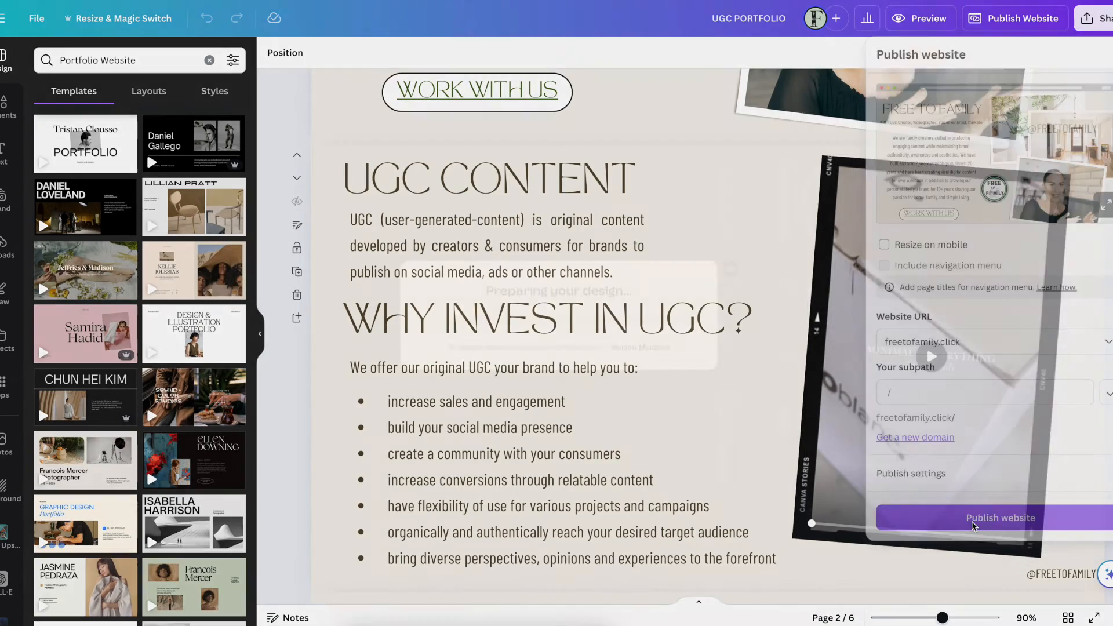
pyautogui.click(1000, 518)
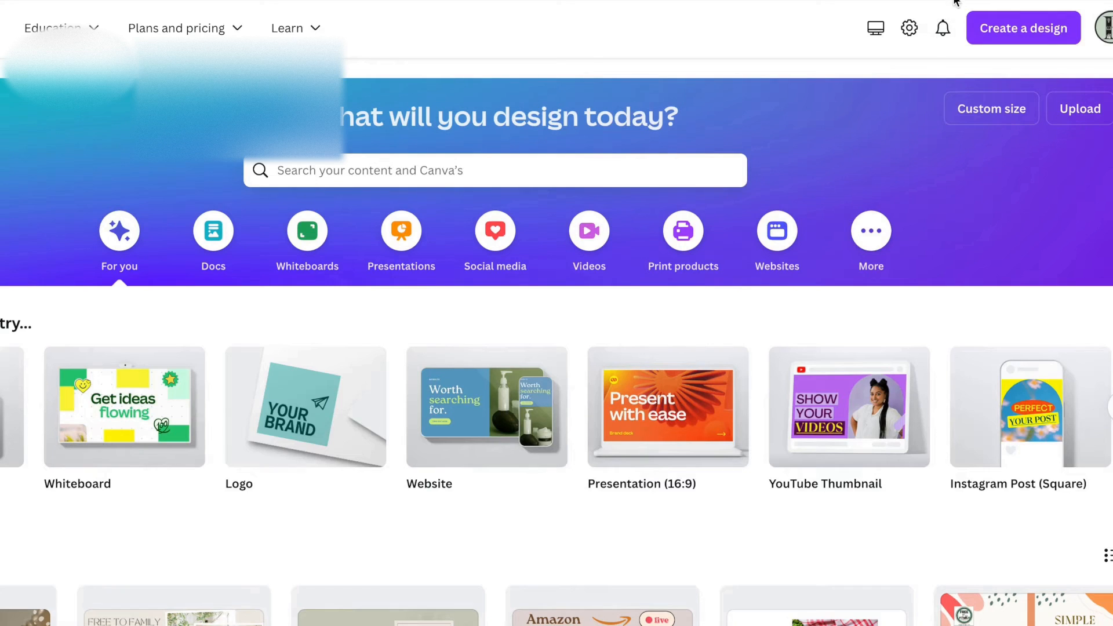
# Step: Open account settings and view Domains, confirming freetofamily.click is connected
pyautogui.click(909, 28)
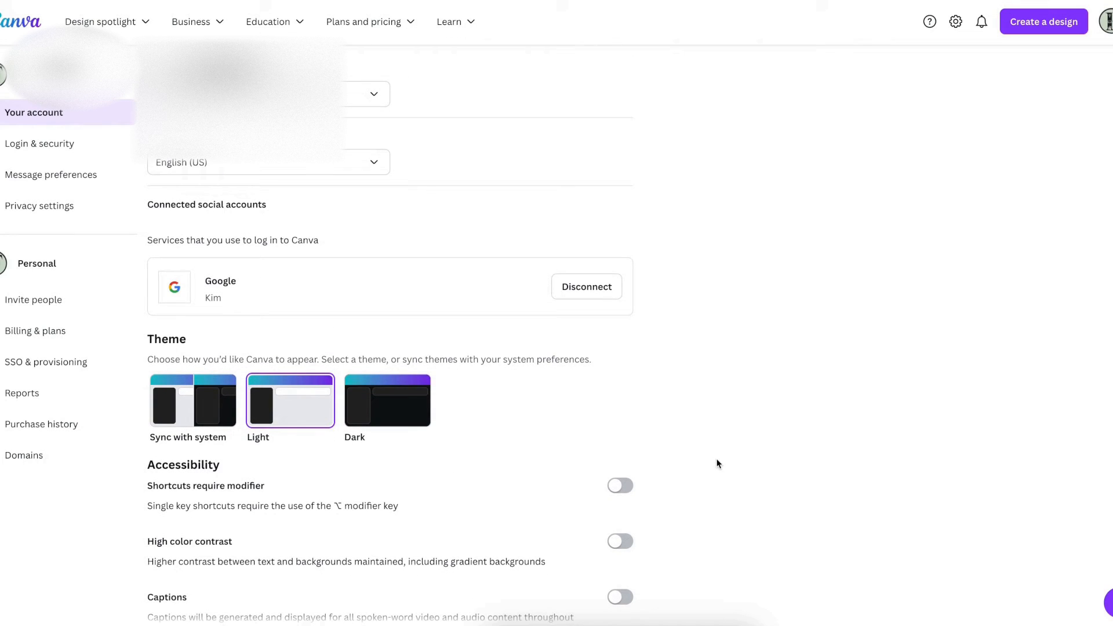
pyautogui.click(23, 455)
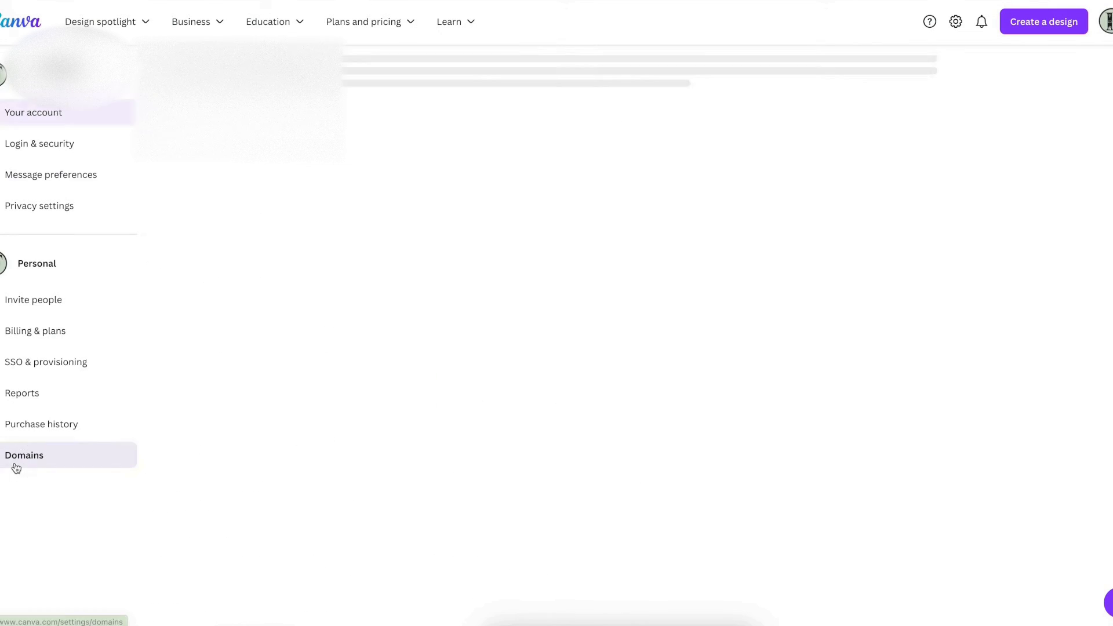
pyautogui.click(23, 455)
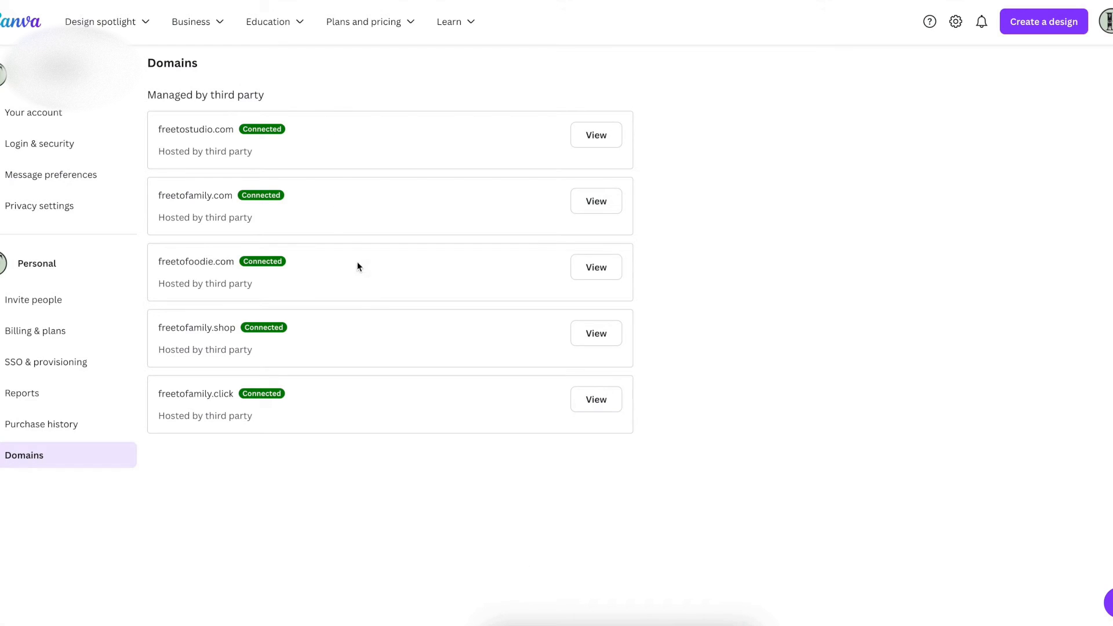
pyautogui.moveTo(470, 166)
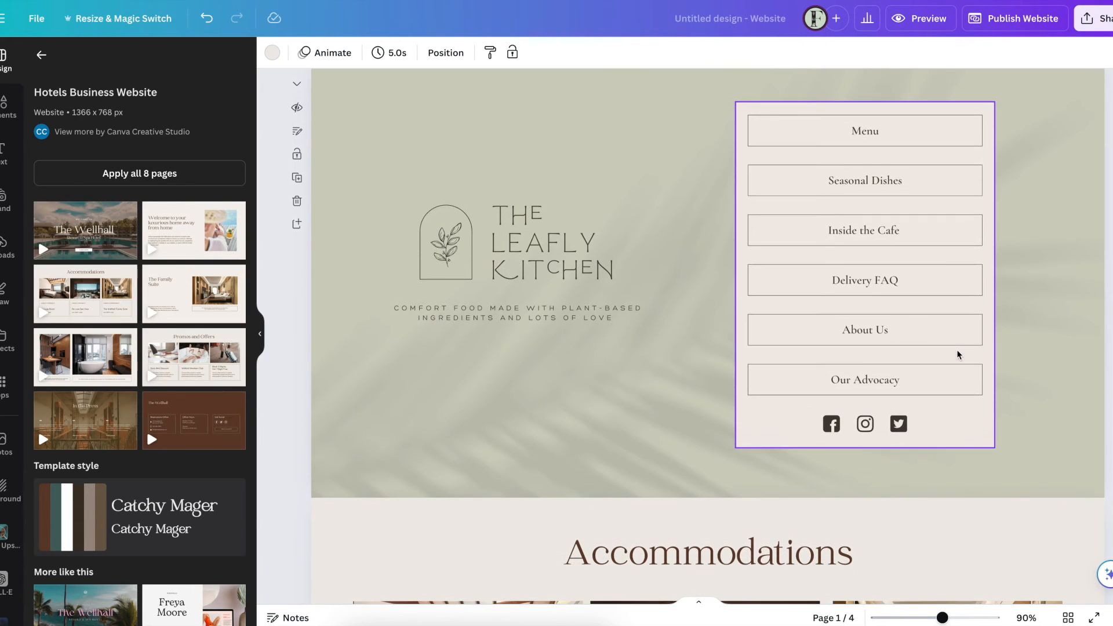
# Step: Duplicate the Leafly Kitchen menu page and view the live FreeToFamily self-care journals site
pyautogui.scroll(3)
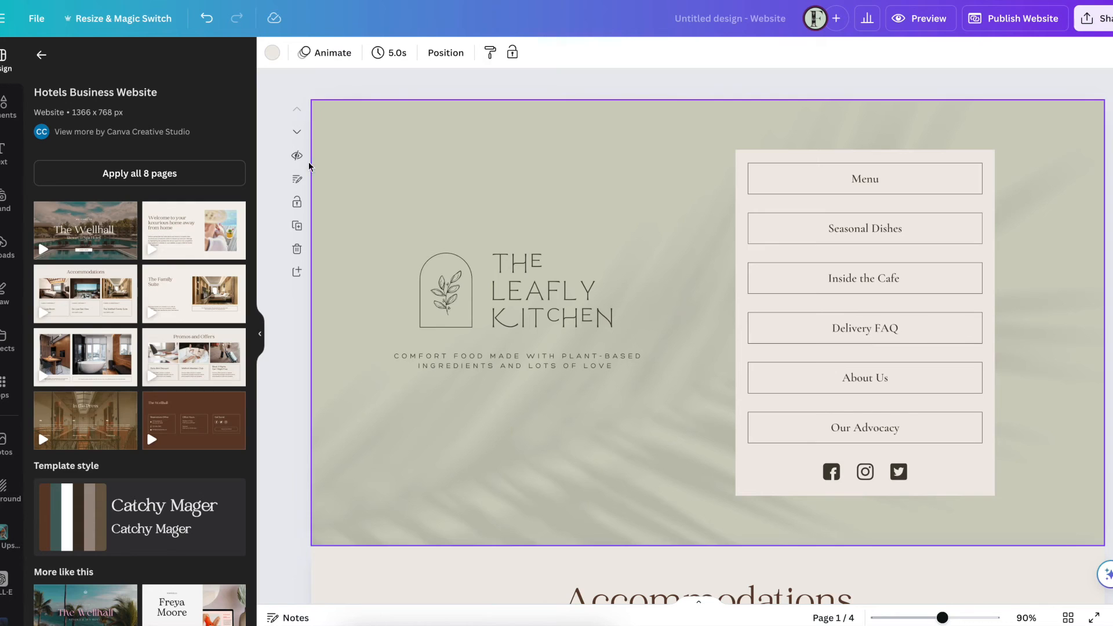
pyautogui.moveTo(297, 155)
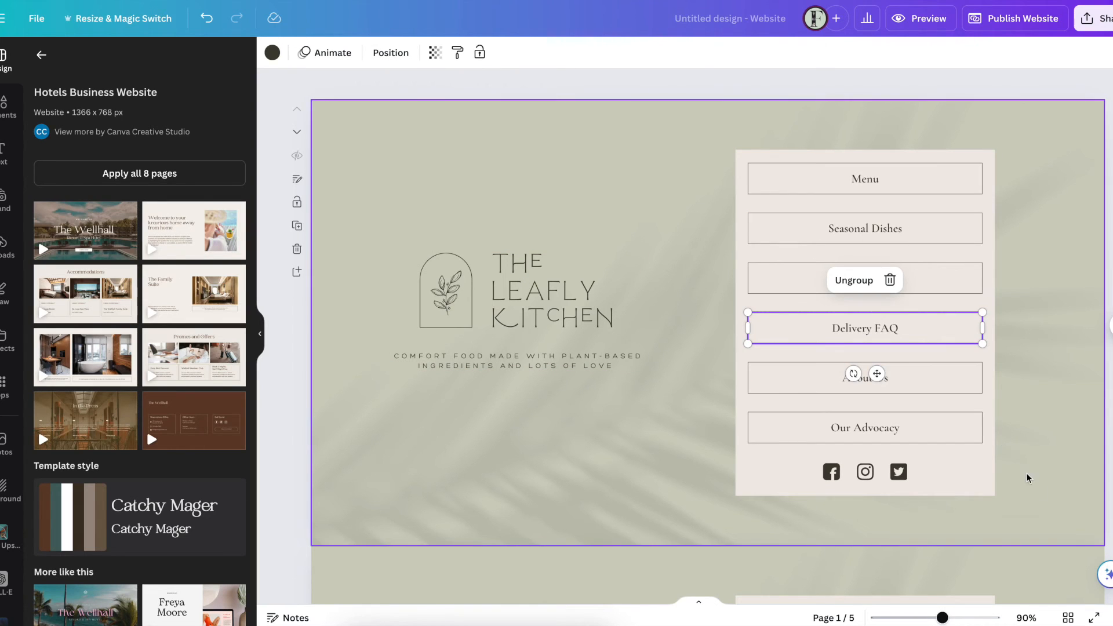
pyautogui.click(865, 279)
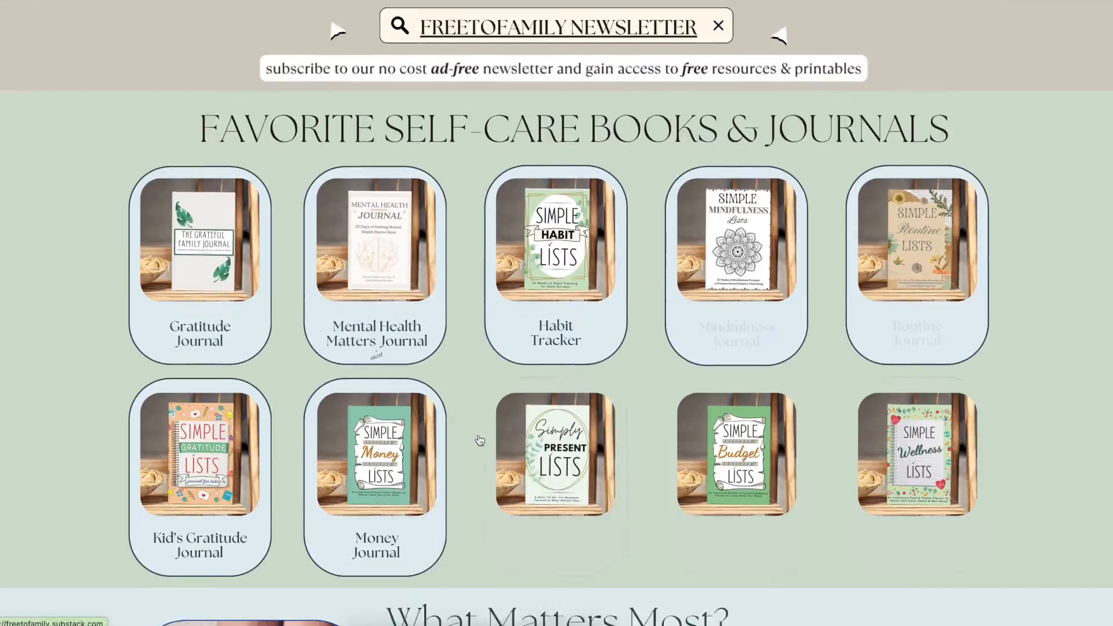
pyautogui.scroll(-3)
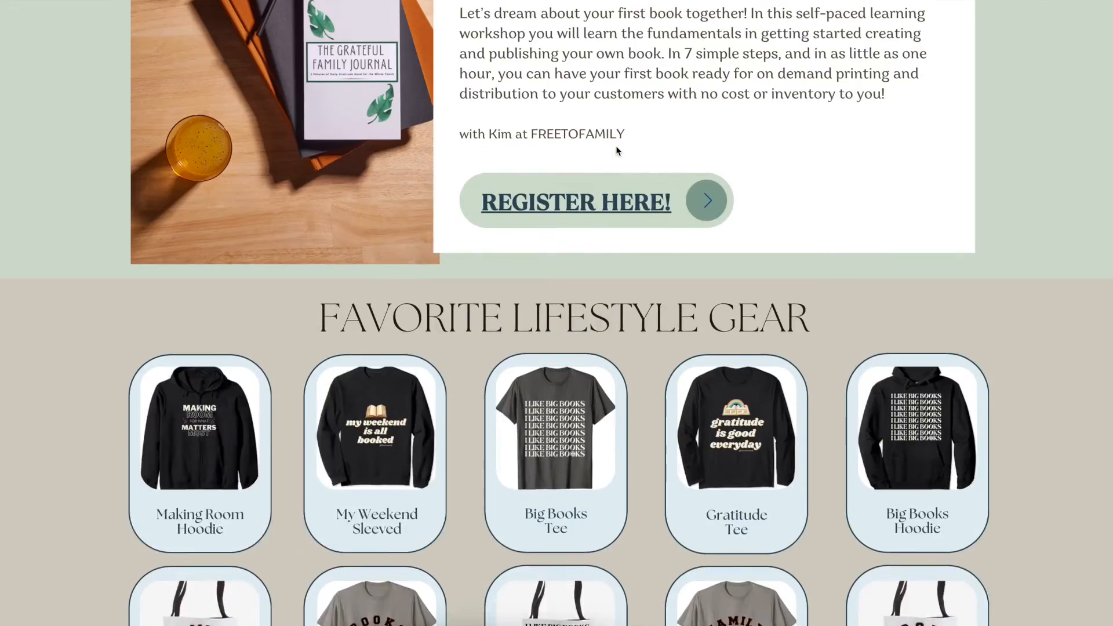